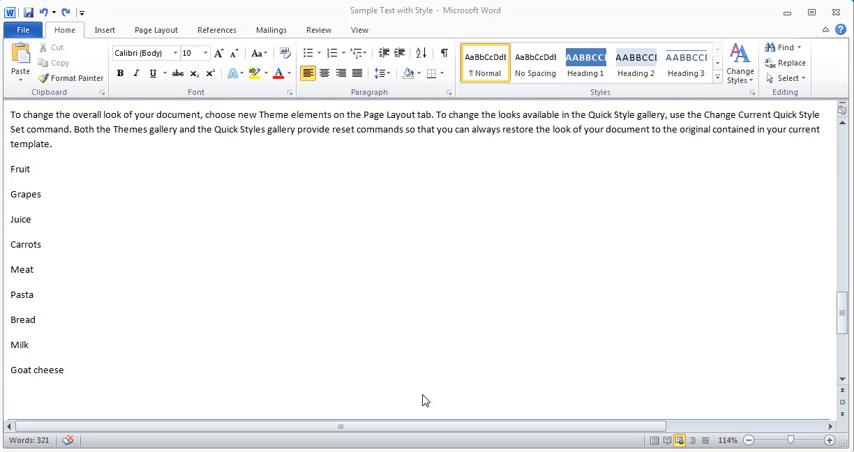
pyautogui.moveTo(789, 240)
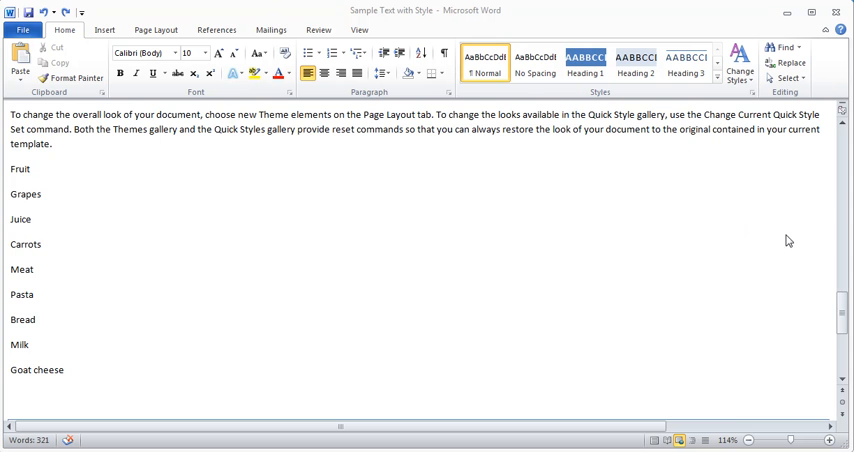
# - Select the food list from Fruit to Goat cheese and convert it into a three-column table
pyautogui.scroll(3)
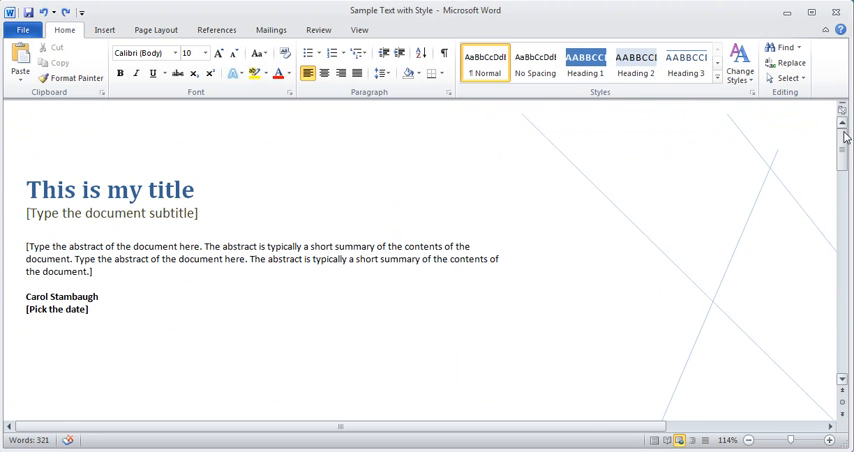
pyautogui.moveTo(843, 149)
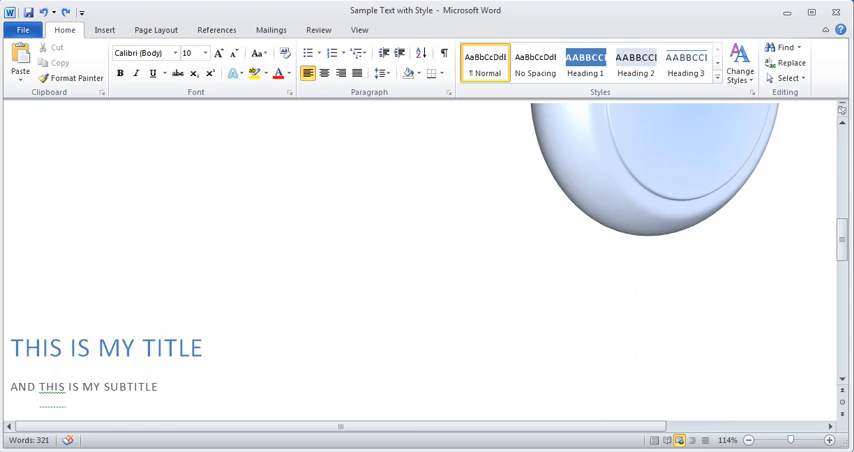
pyautogui.scroll(-3)
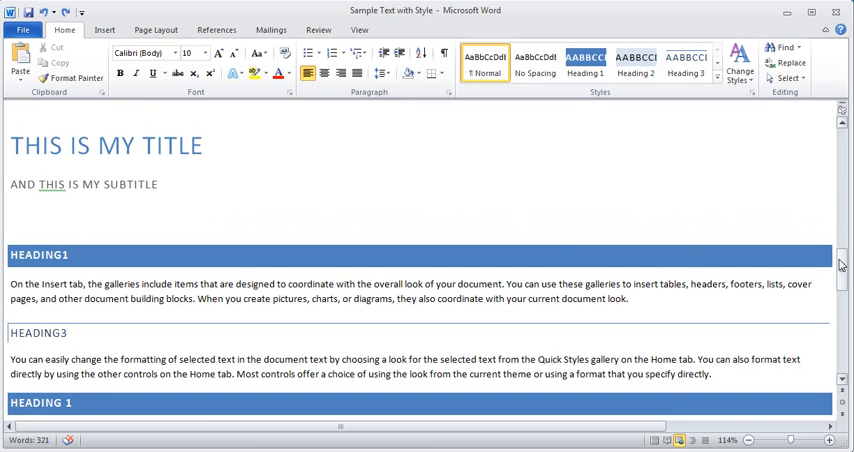
pyautogui.scroll(-3)
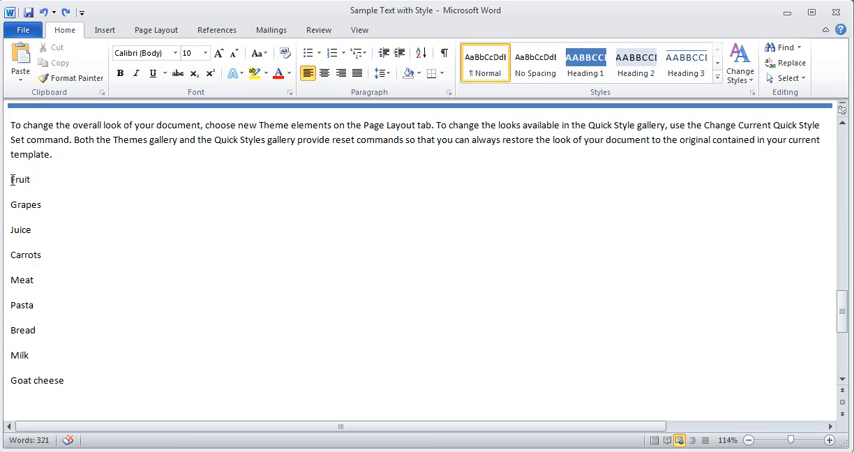
pyautogui.moveTo(10, 180); pyautogui.dragTo(46, 305)
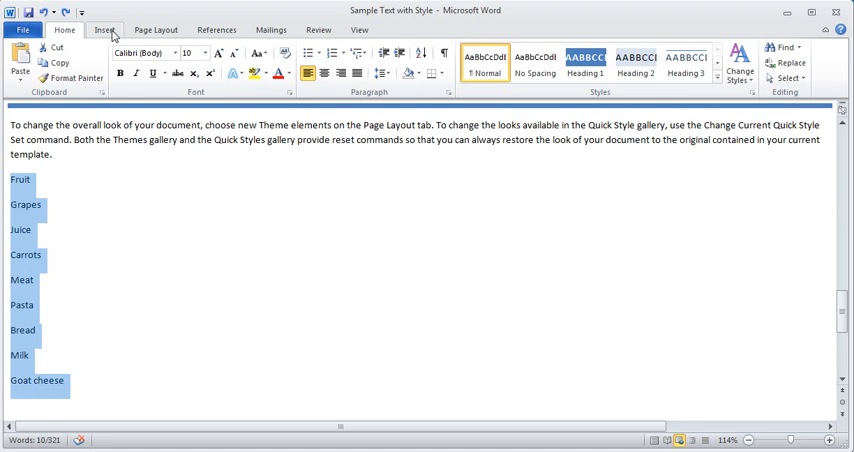
pyautogui.click(114, 60)
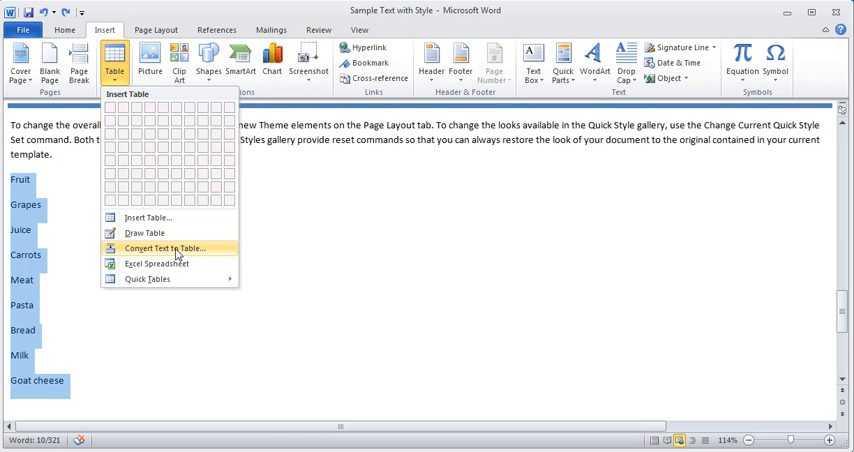
pyautogui.click(164, 248)
pyautogui.write('3')
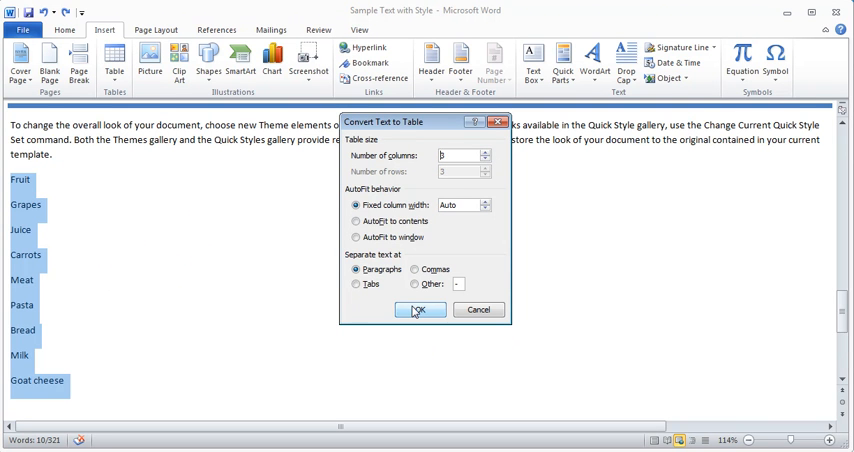
pyautogui.click(420, 310)
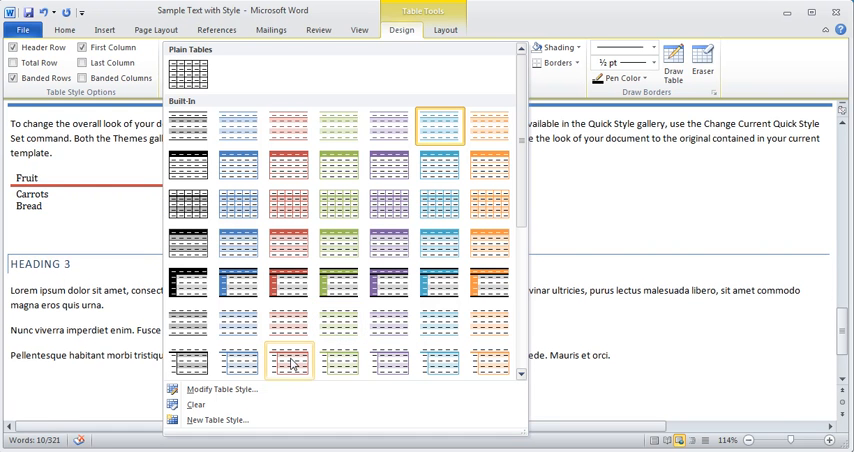
pyautogui.moveTo(440, 210)
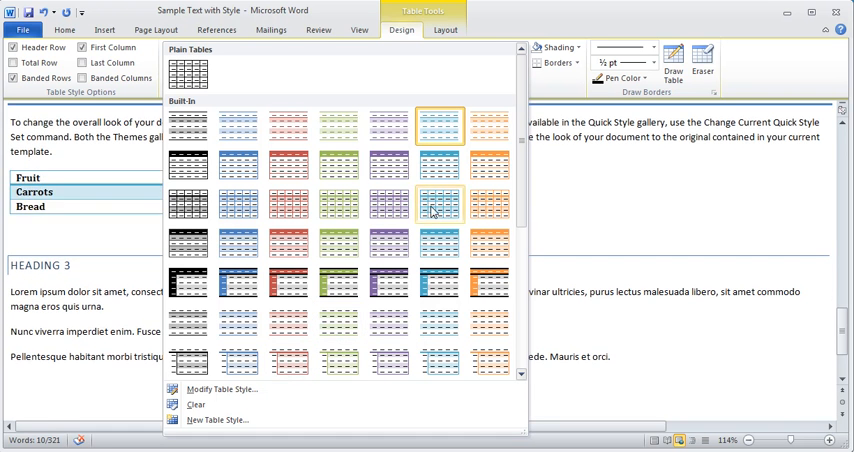
pyautogui.moveTo(438, 162)
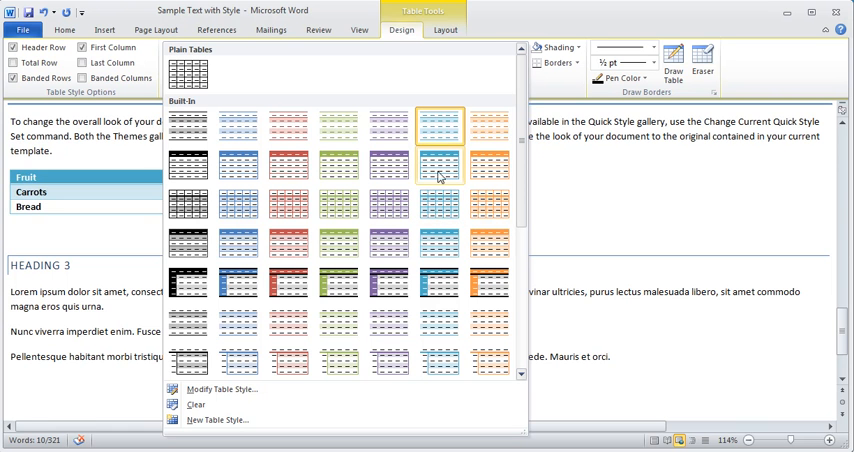
pyautogui.moveTo(438, 126)
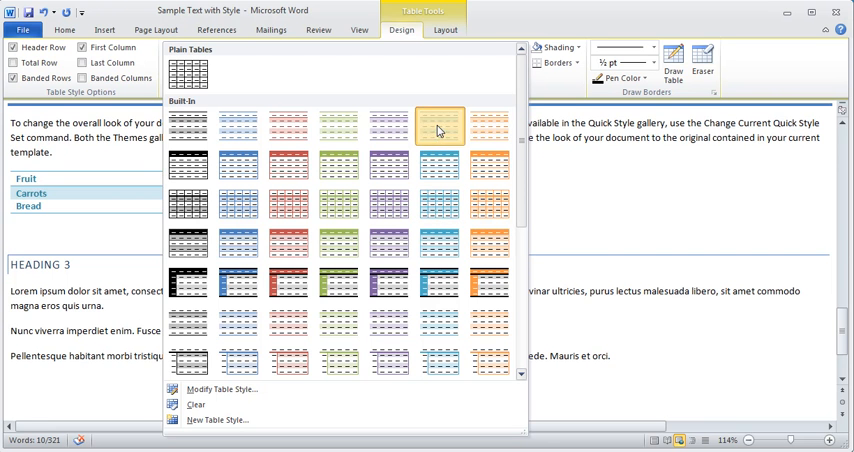
# - Apply the light blue banded built-in style from the Table Styles gallery
pyautogui.click(438, 123)
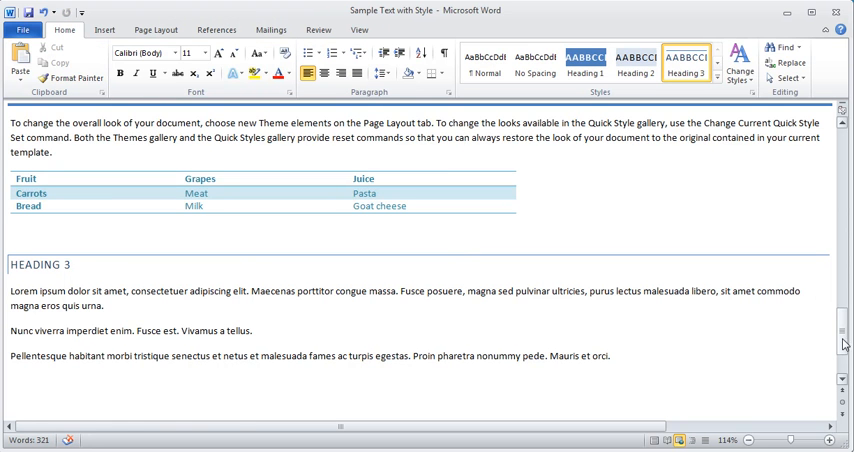
pyautogui.scroll(3)
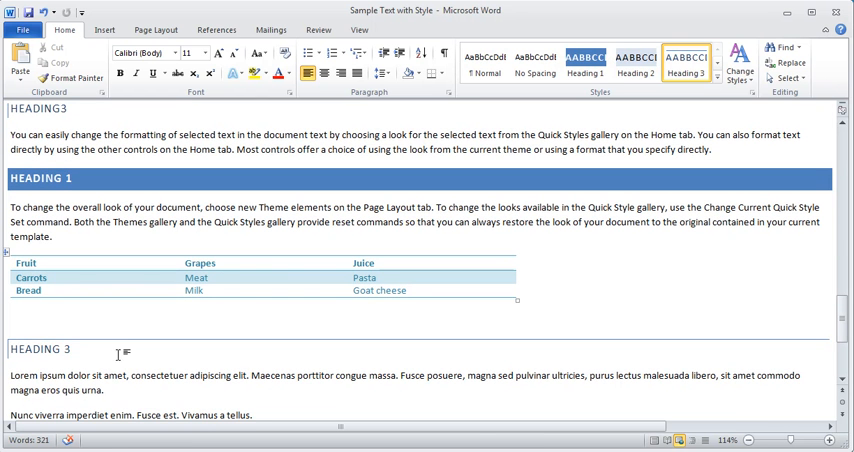
pyautogui.moveTo(124, 400)
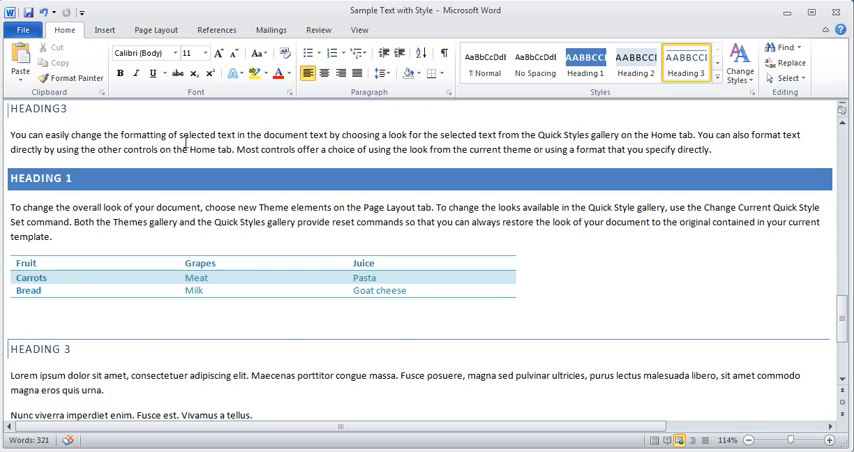
pyautogui.click(72, 348)
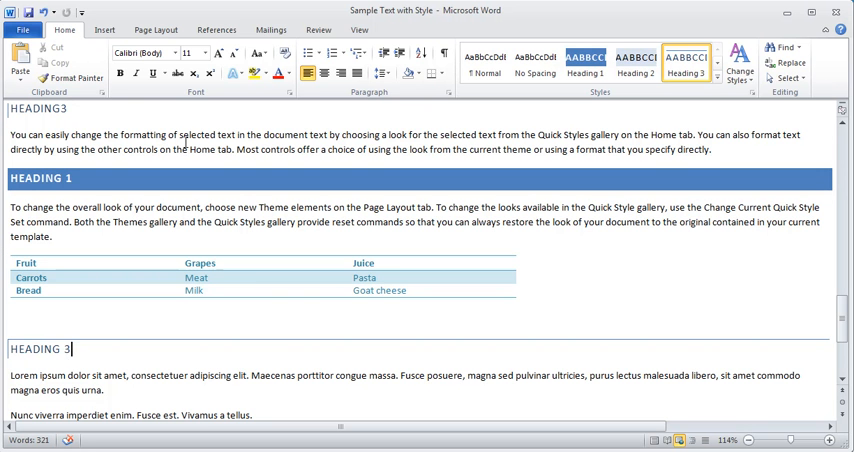